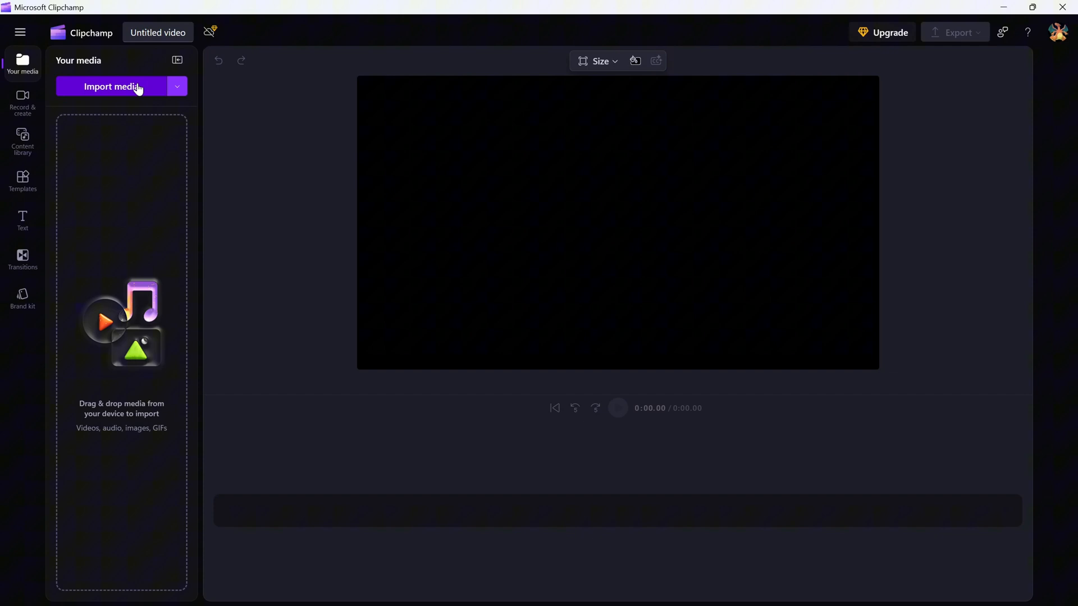
pyautogui.moveTo(106, 90)
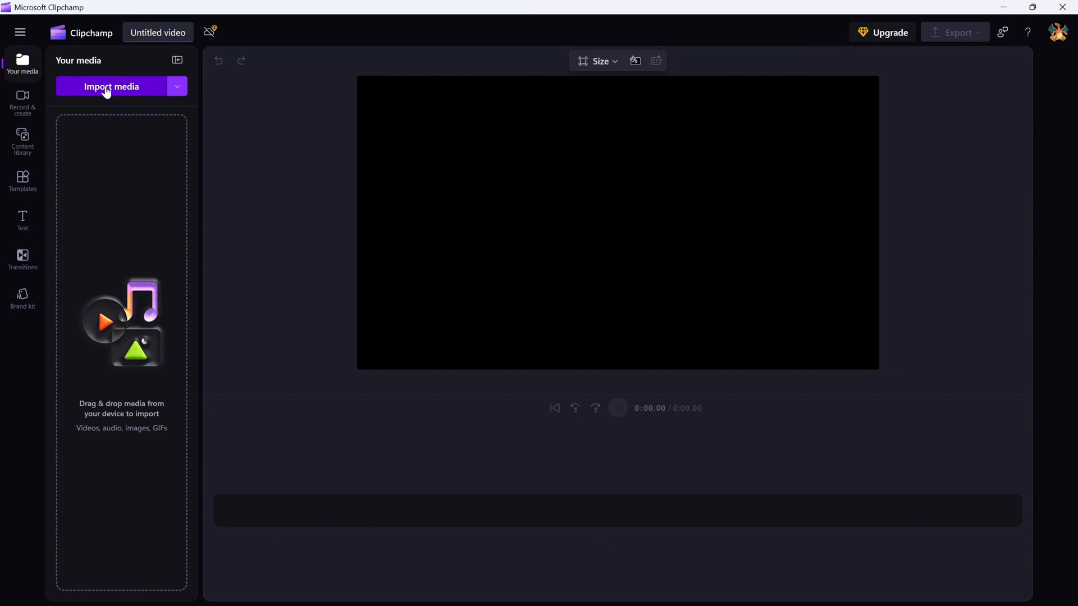
# - Import Binoculars.mp4 and Coffee.mp4 from the Assets folder into the media library
pyautogui.click(111, 86)
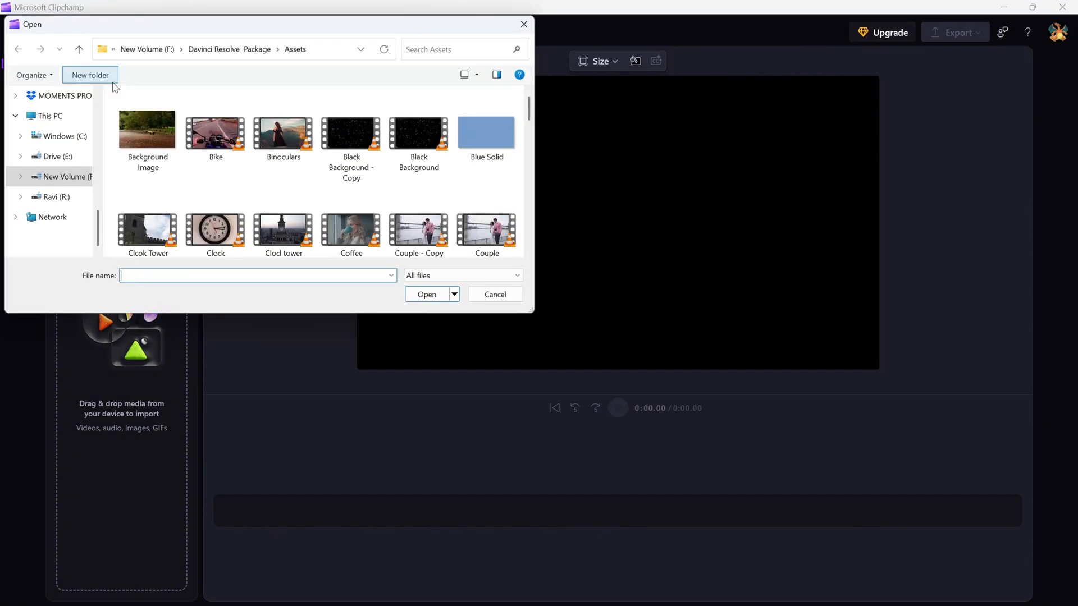
pyautogui.click(283, 128)
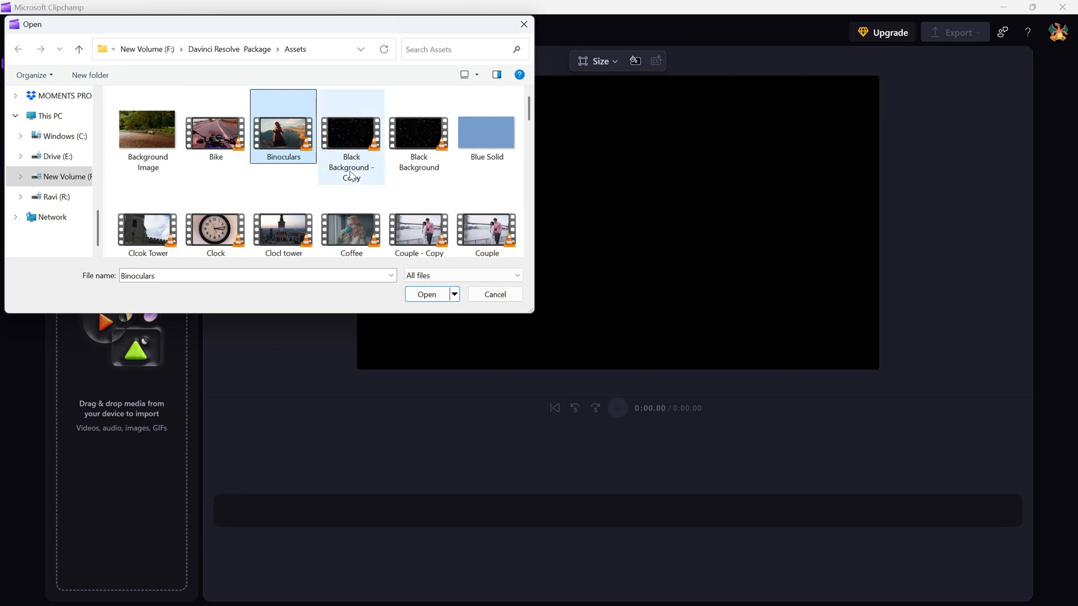
pyautogui.click(427, 294)
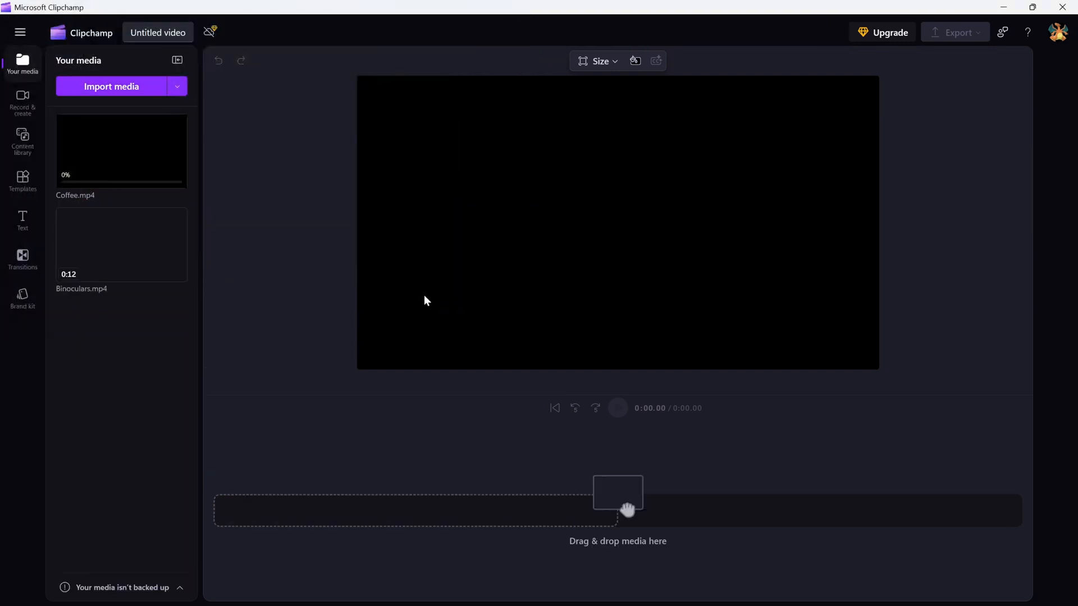
# - Let Coffee.mp4 (24 s) and Binoculars.mp4 (12 s) finish loading in Your media
pyautogui.click(177, 87)
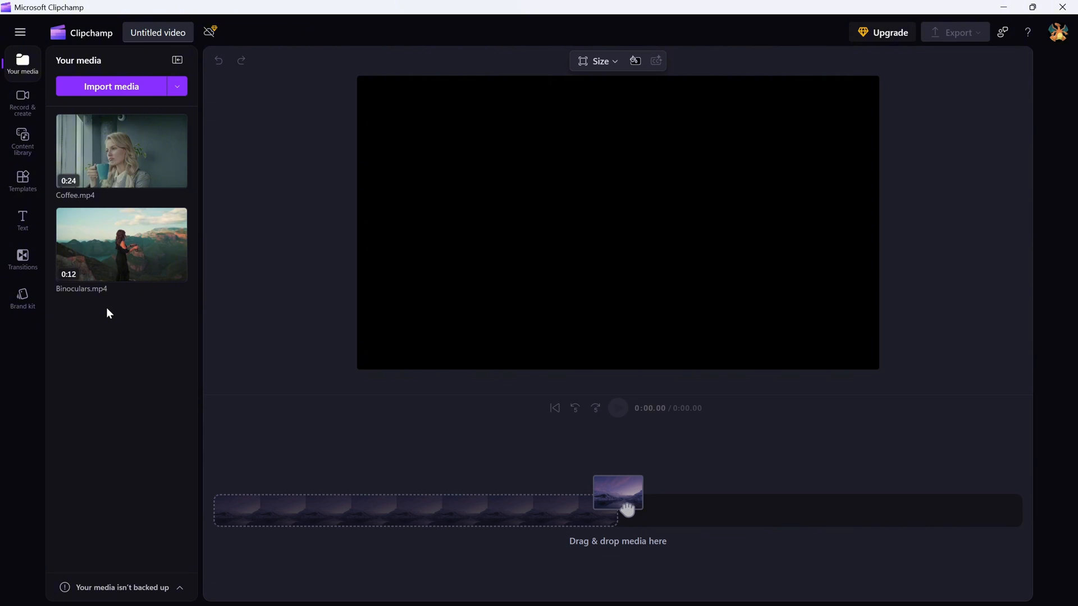
# - Reveal the Import media dropdown listing Browse files, OneDrive, Google Drive, Dropbox and Xbox
pyautogui.click(177, 86)
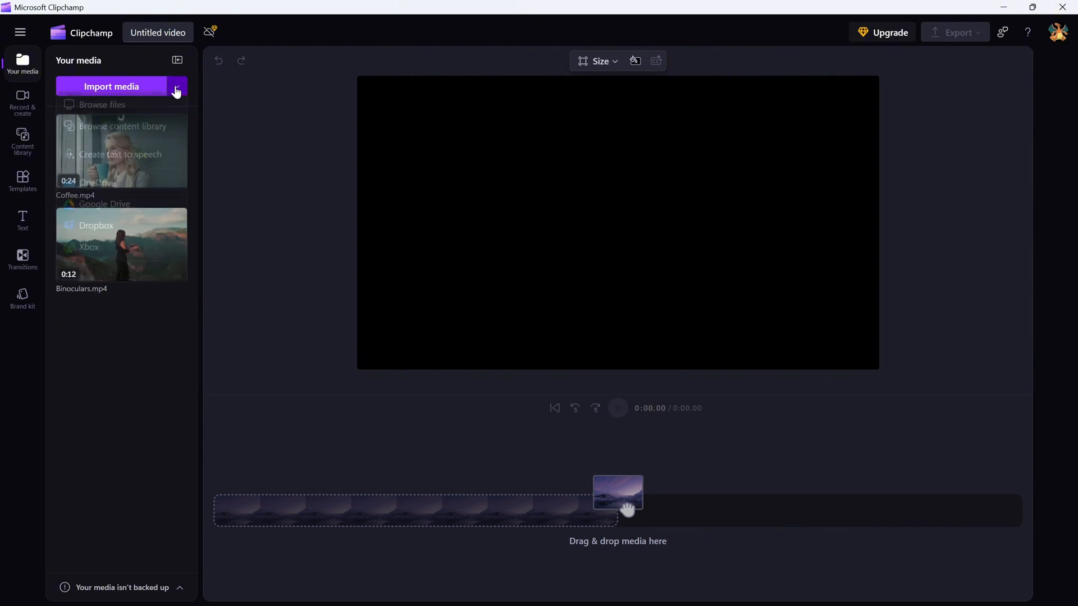
pyautogui.click(177, 90)
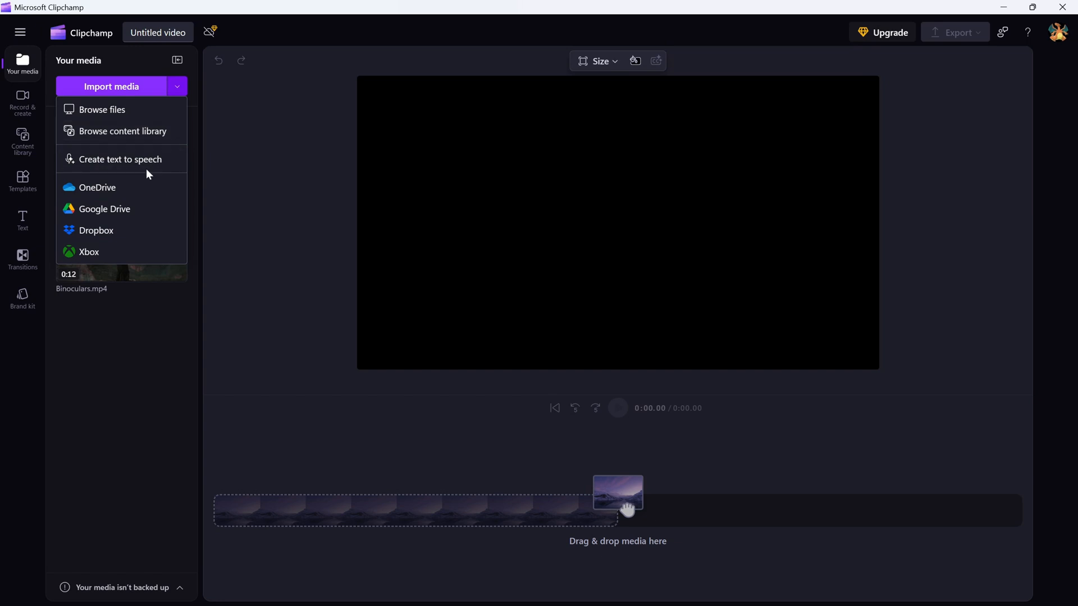
pyautogui.moveTo(128, 200)
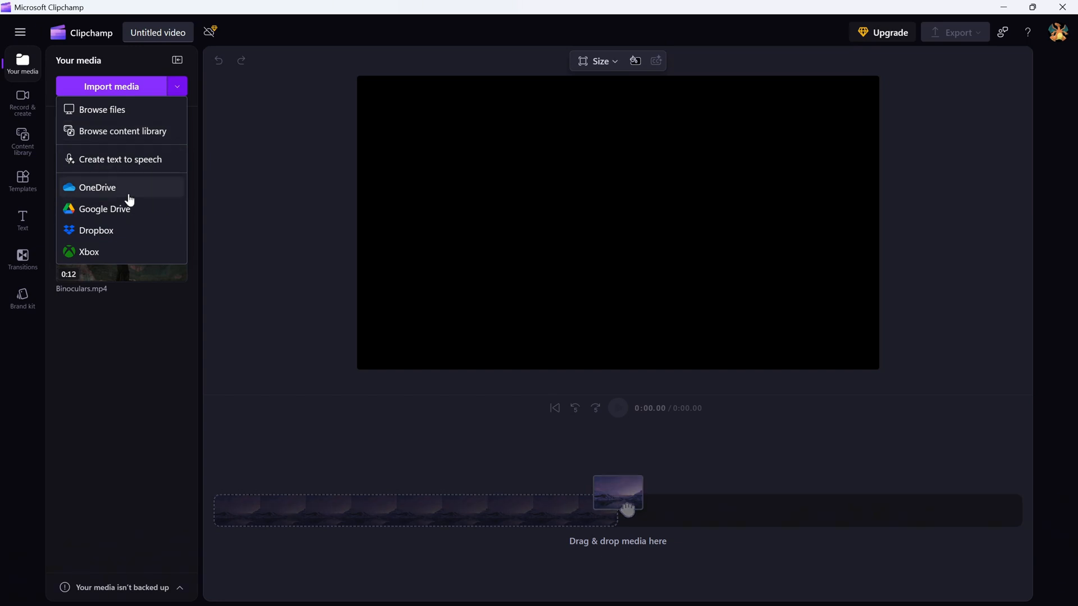
pyautogui.moveTo(133, 230)
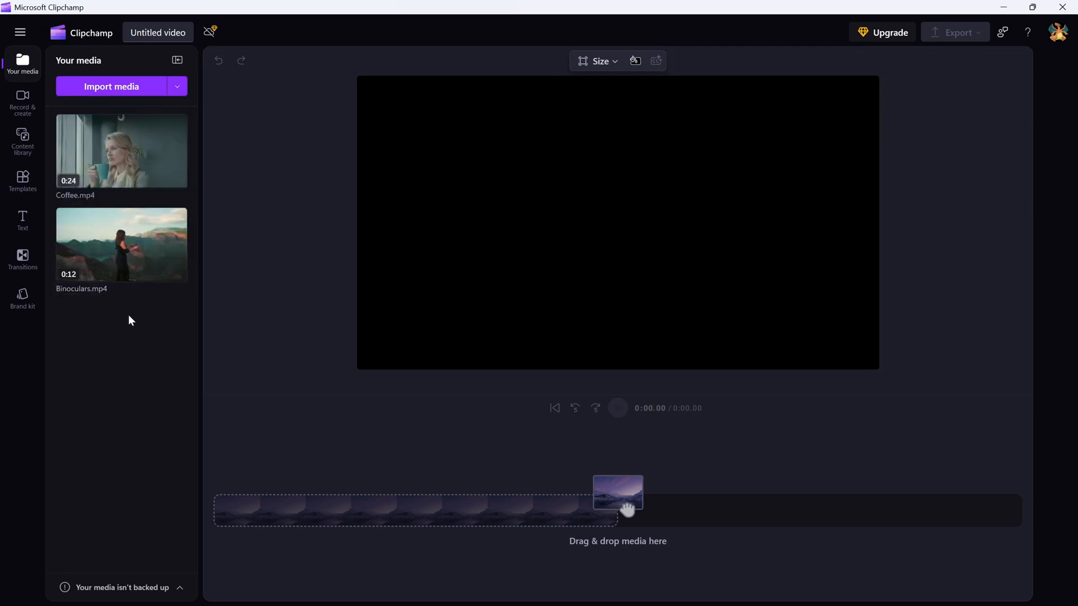
pyautogui.moveTo(112, 258)
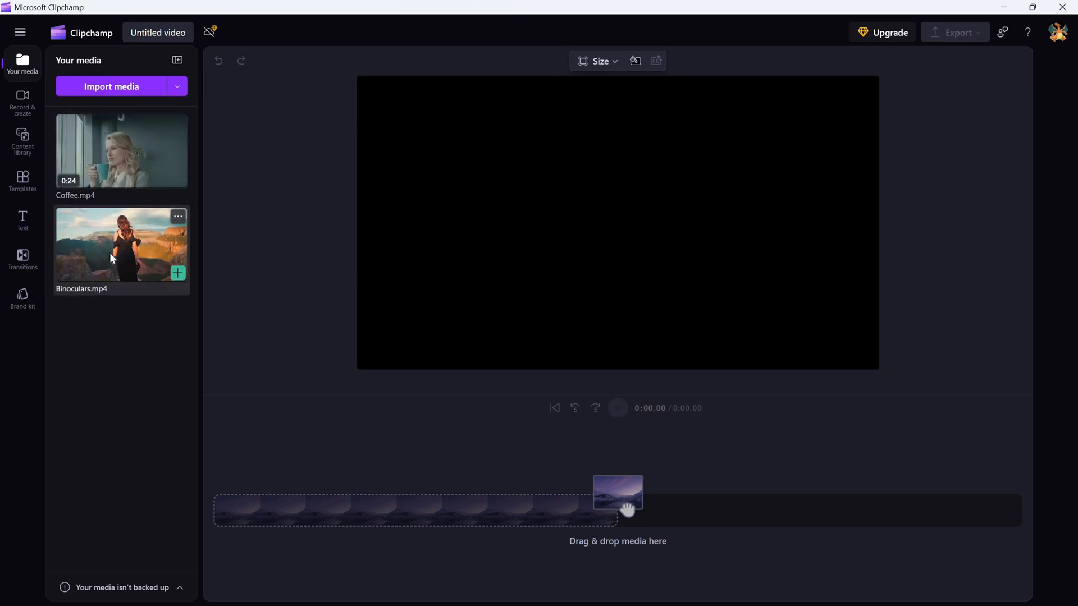